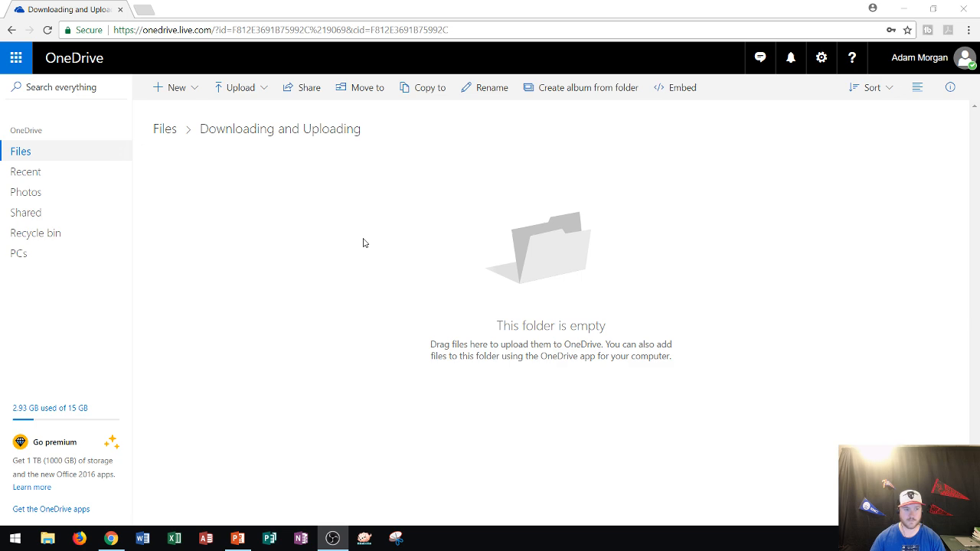
mouse_move(251, 90)
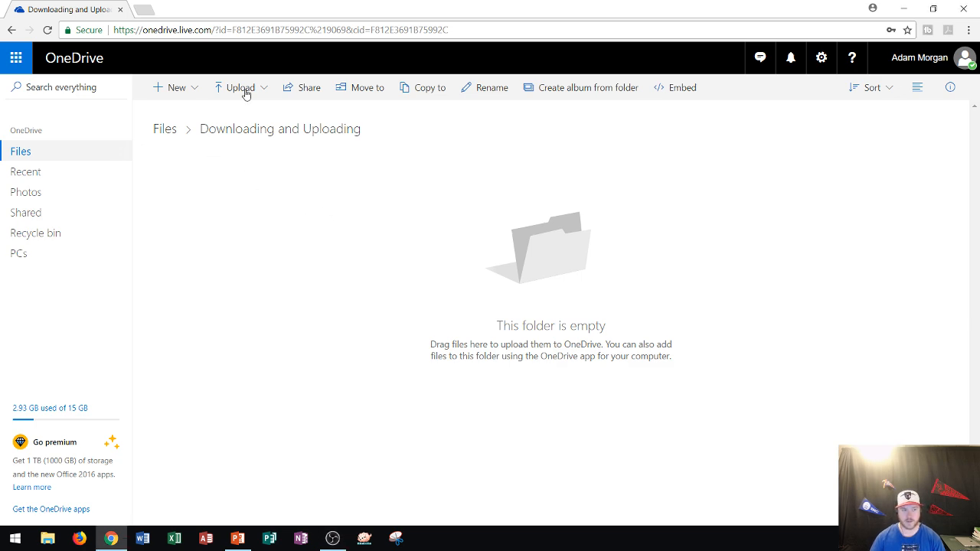
mouse_move(306, 165)
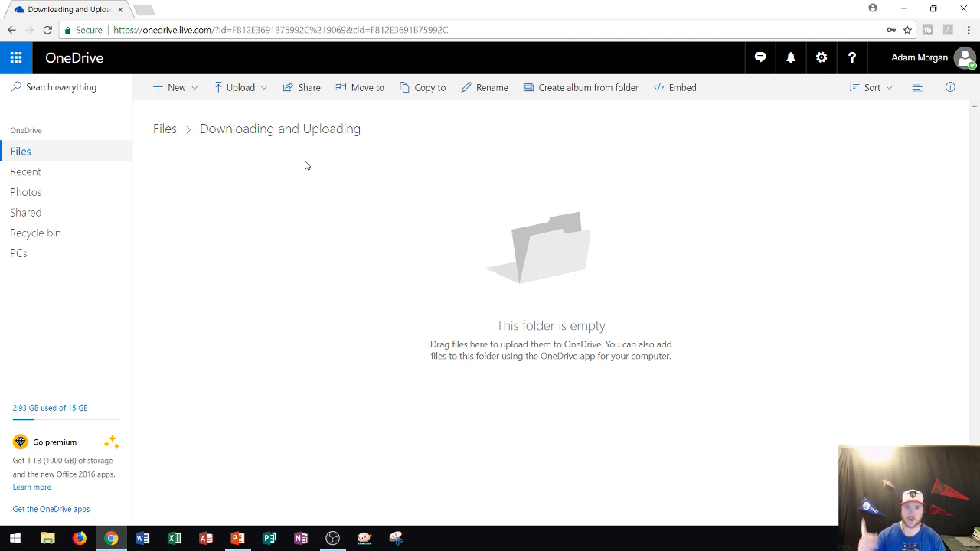
mouse_move(433, 343)
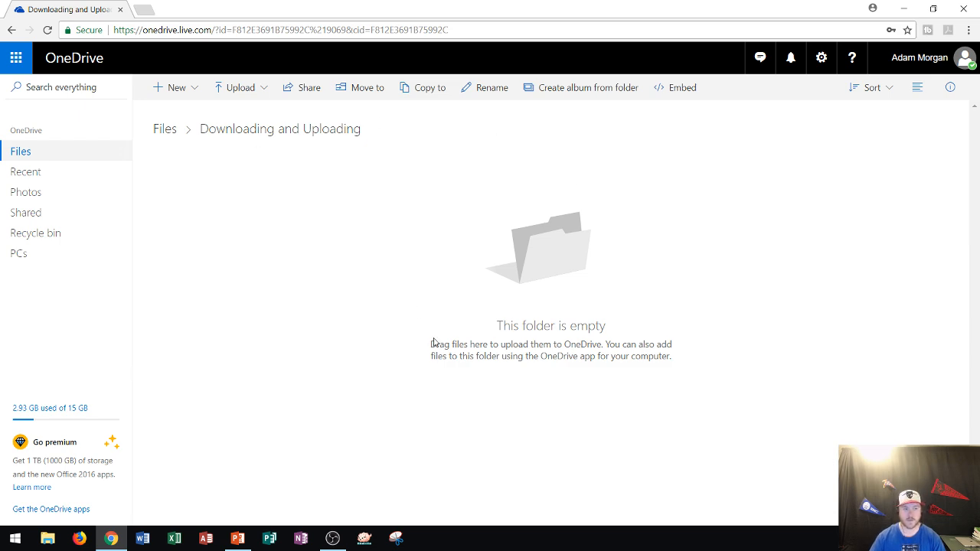
mouse_move(616, 199)
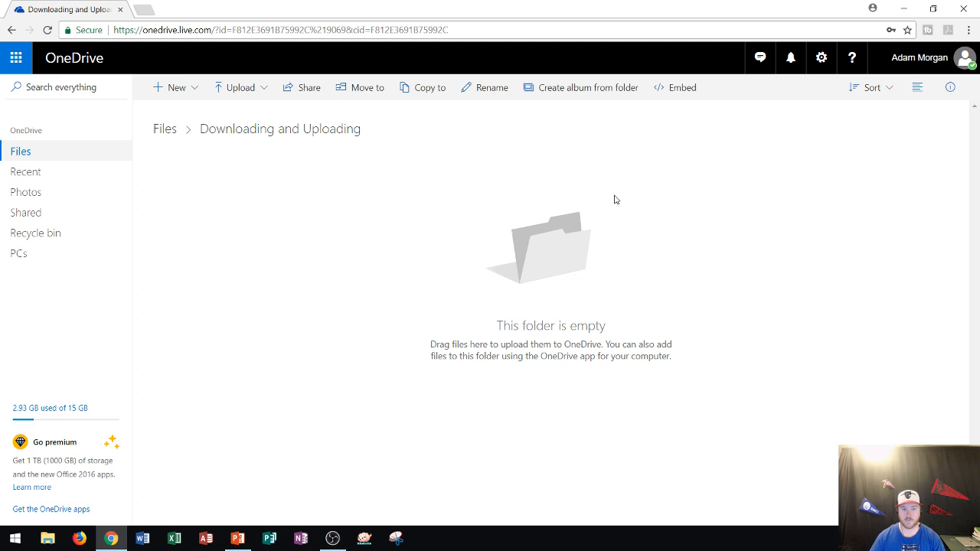
mouse_move(415, 231)
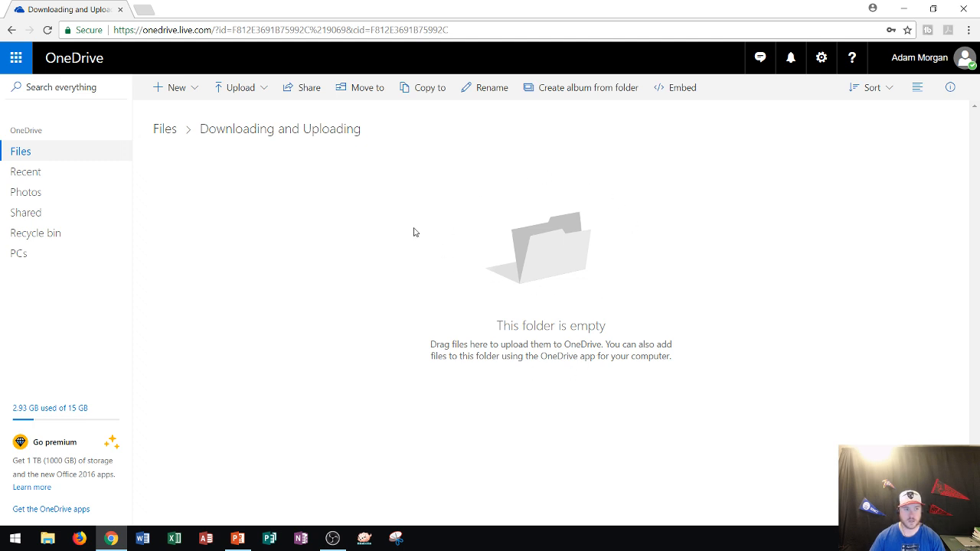
mouse_move(257, 150)
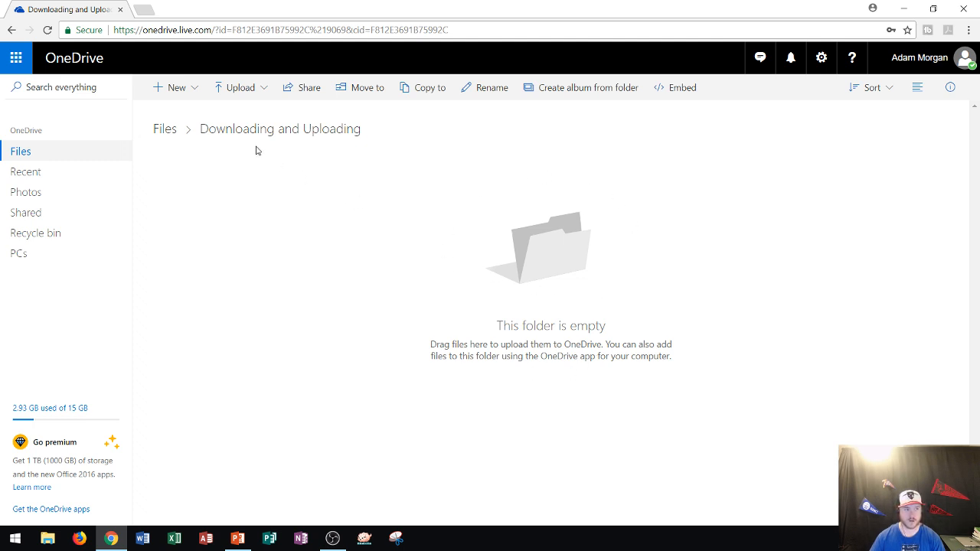
mouse_move(234, 87)
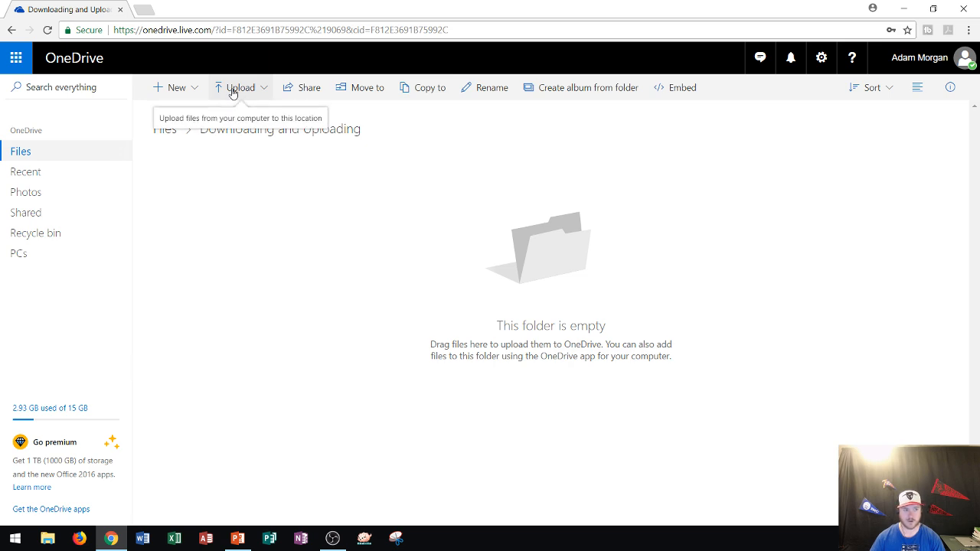
- Upload 'Downloading and Uploading.pptx' from the Desktop into the open OneDrive folder via Upload > Files
click(241, 85)
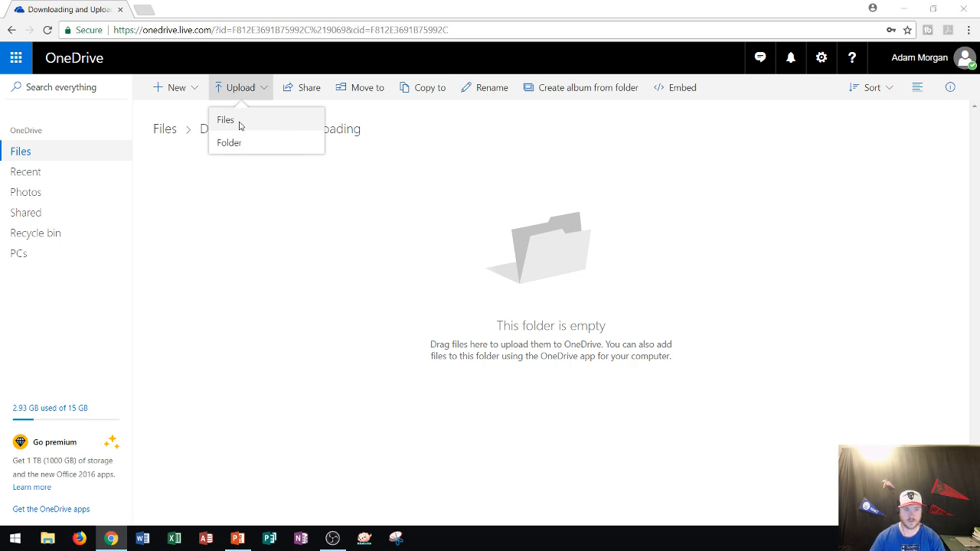
click(225, 119)
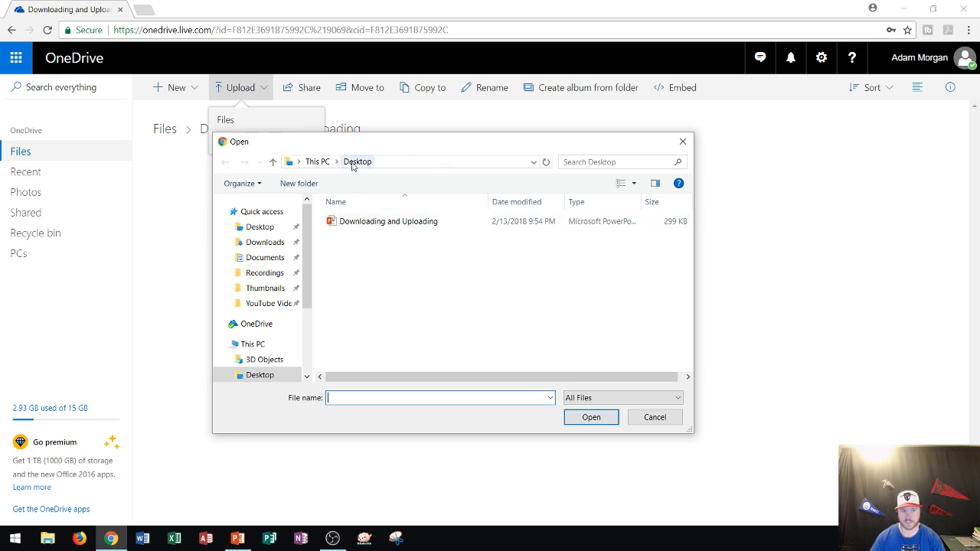
click(388, 220)
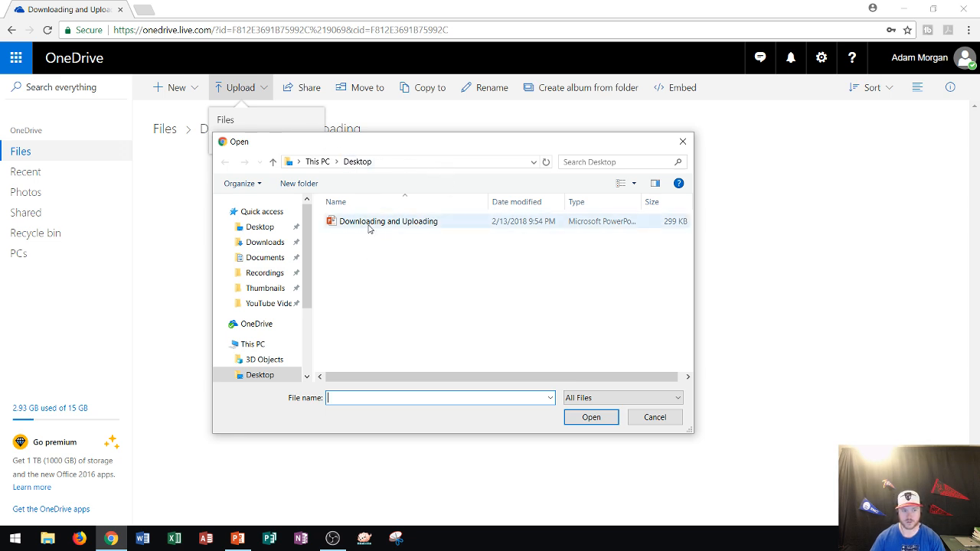
click(389, 220)
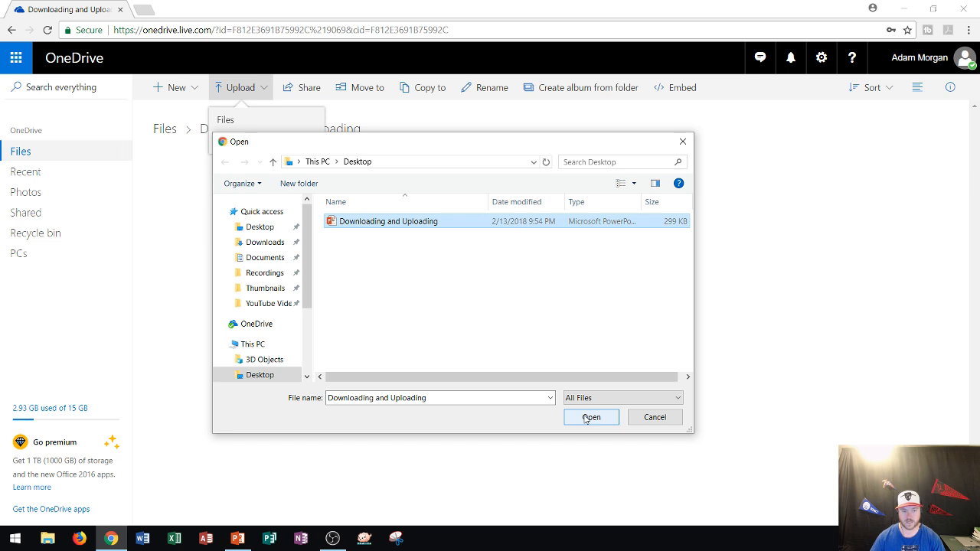
click(591, 416)
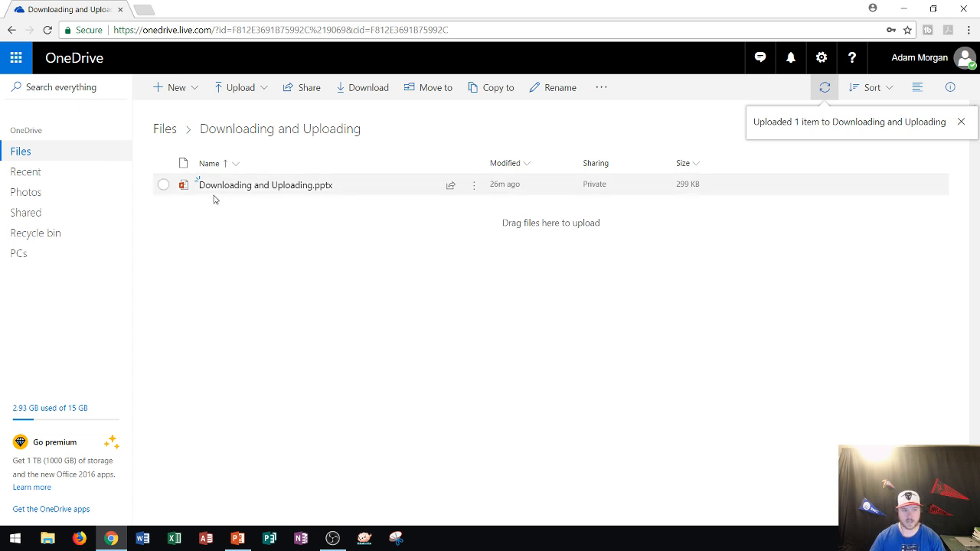
click(958, 122)
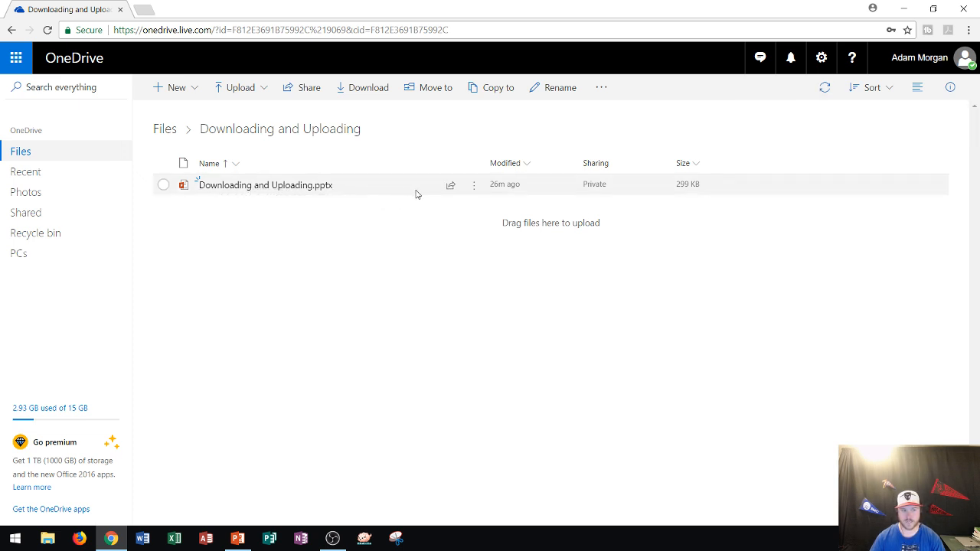
mouse_move(361, 227)
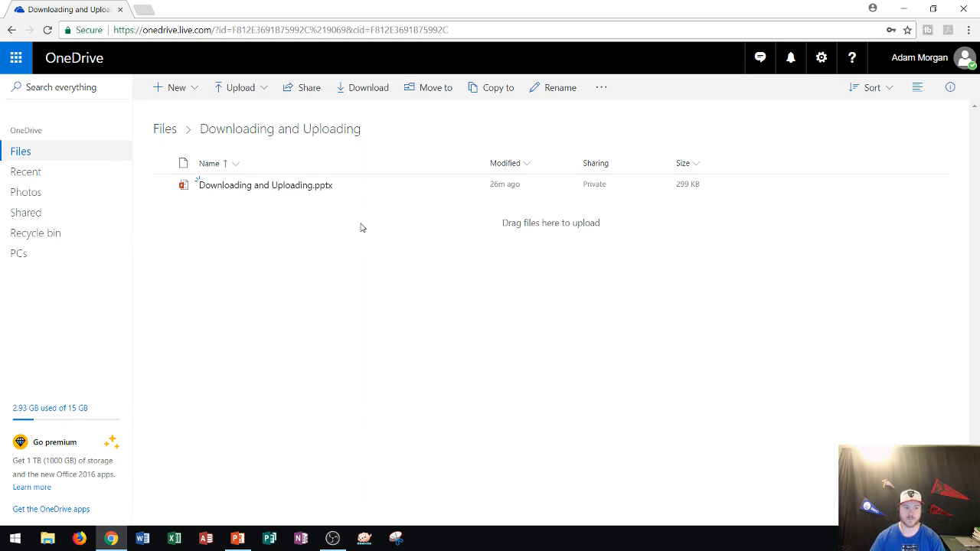
mouse_move(334, 225)
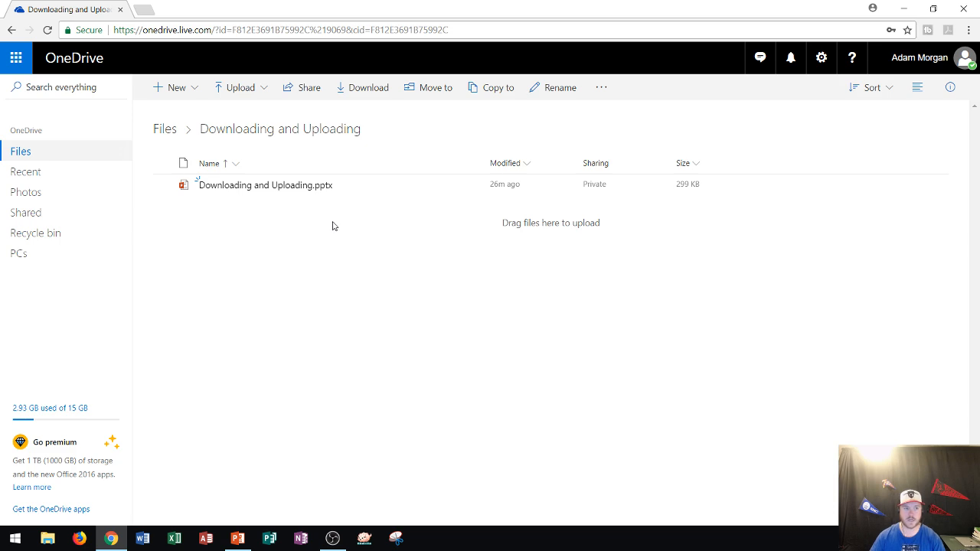
mouse_move(288, 193)
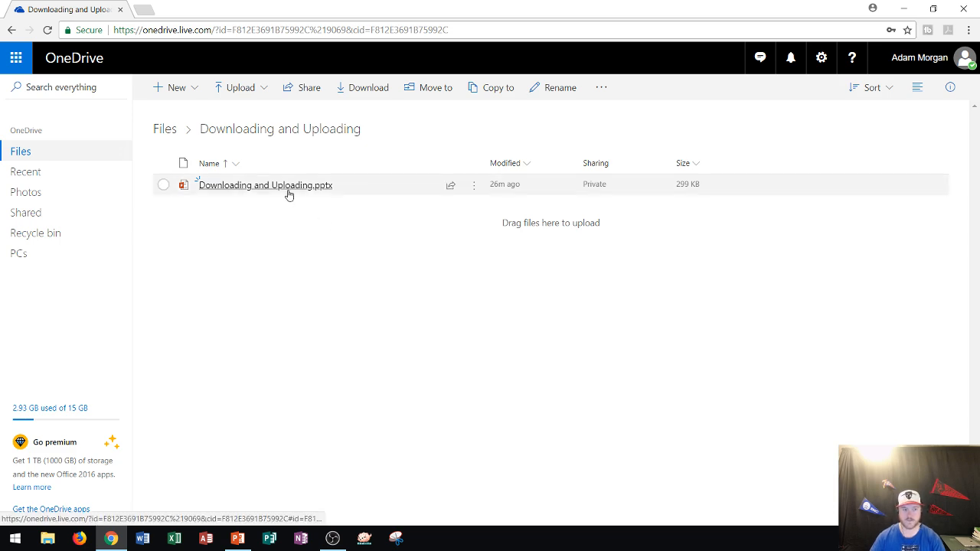
mouse_move(282, 214)
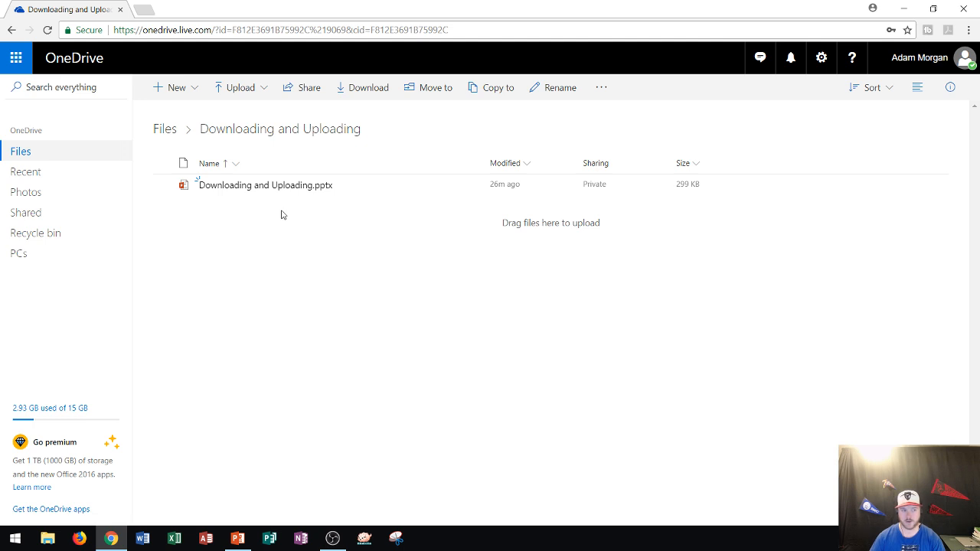
mouse_move(162, 190)
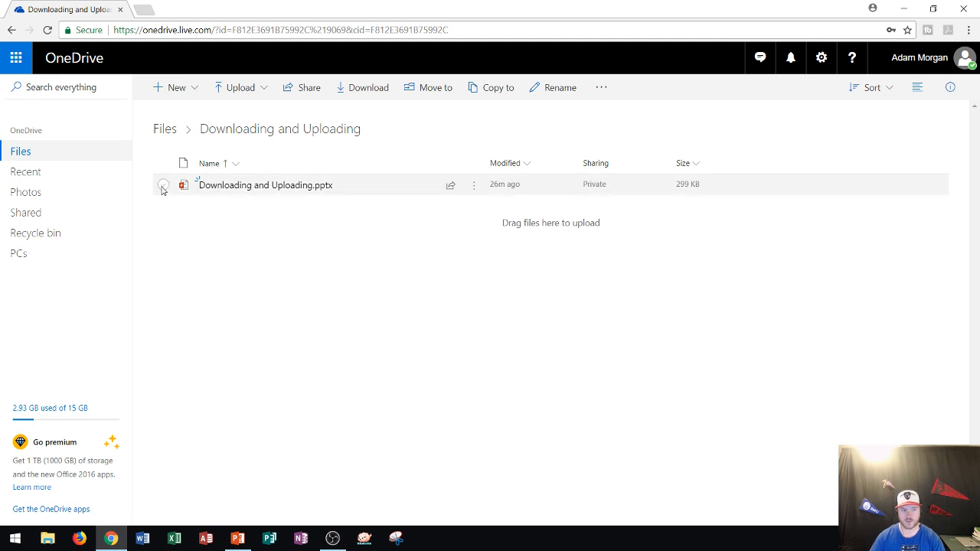
- Select 'Downloading and Uploading.pptx' and download it to the computer from the toolbar
click(163, 185)
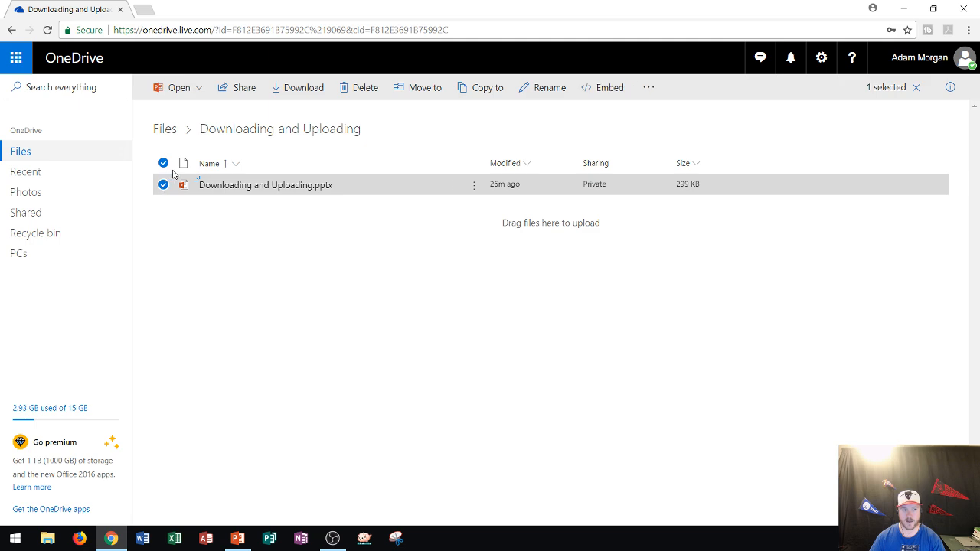
mouse_move(233, 193)
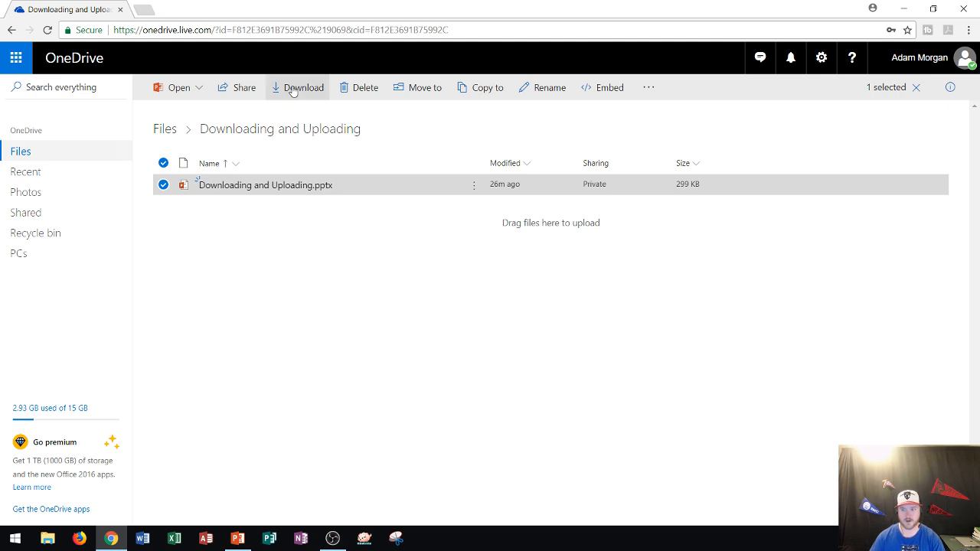
click(302, 86)
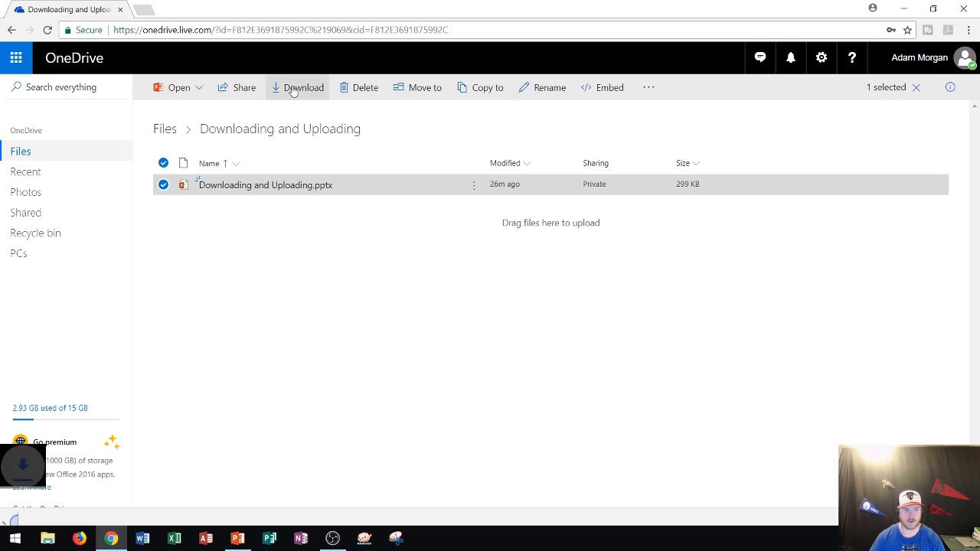
click(297, 88)
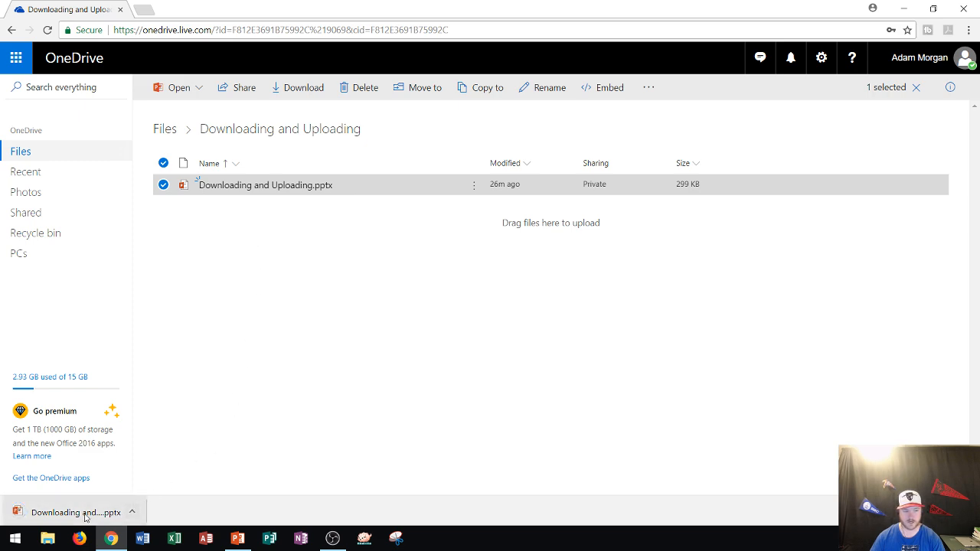
mouse_move(127, 496)
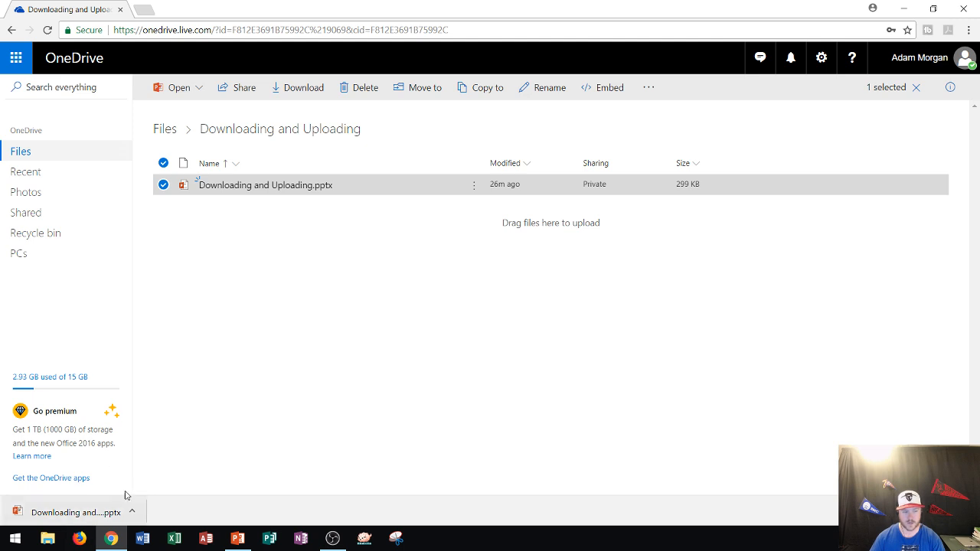
mouse_move(110, 514)
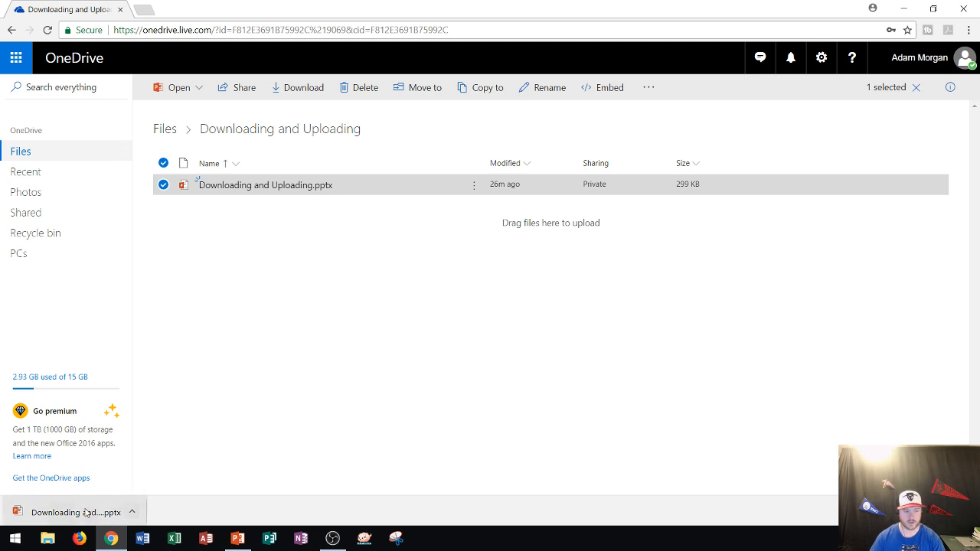
mouse_move(80, 511)
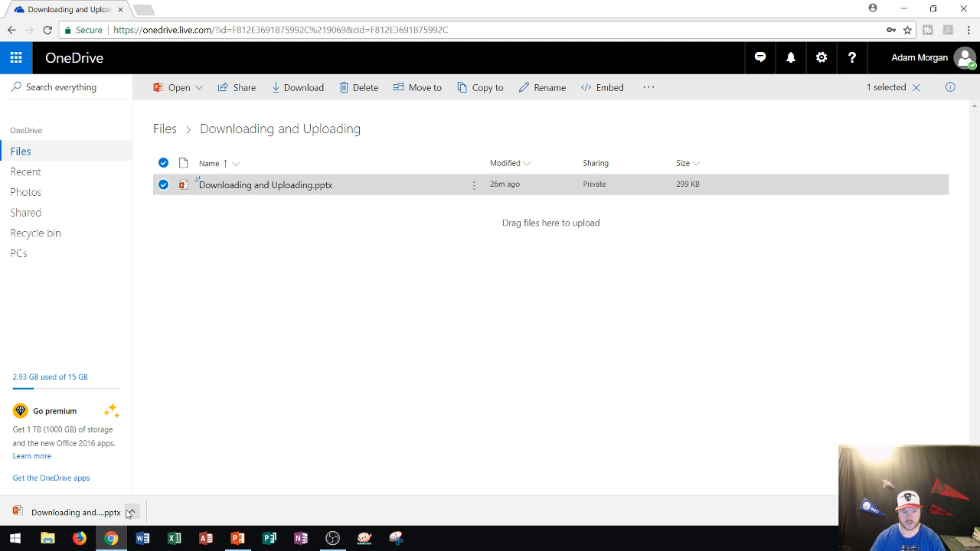
mouse_move(135, 512)
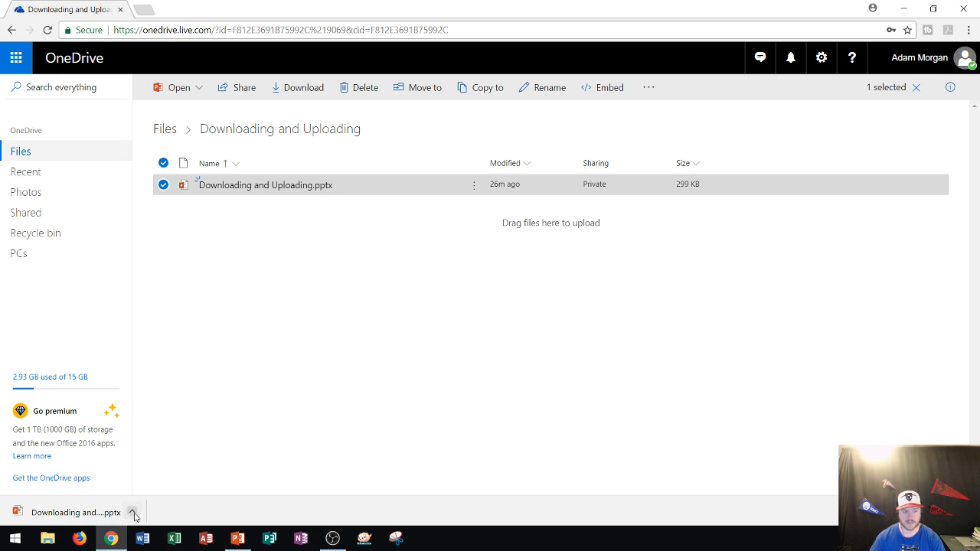
- Reveal the downloaded 'Downloading and Uploading.pptx' in the Windows Downloads folder via Show in folder
click(133, 511)
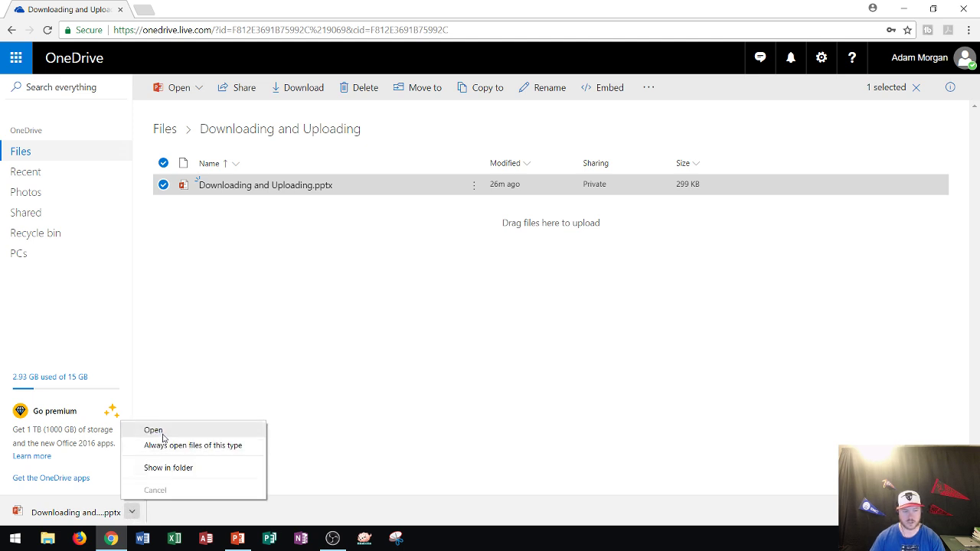
mouse_move(157, 447)
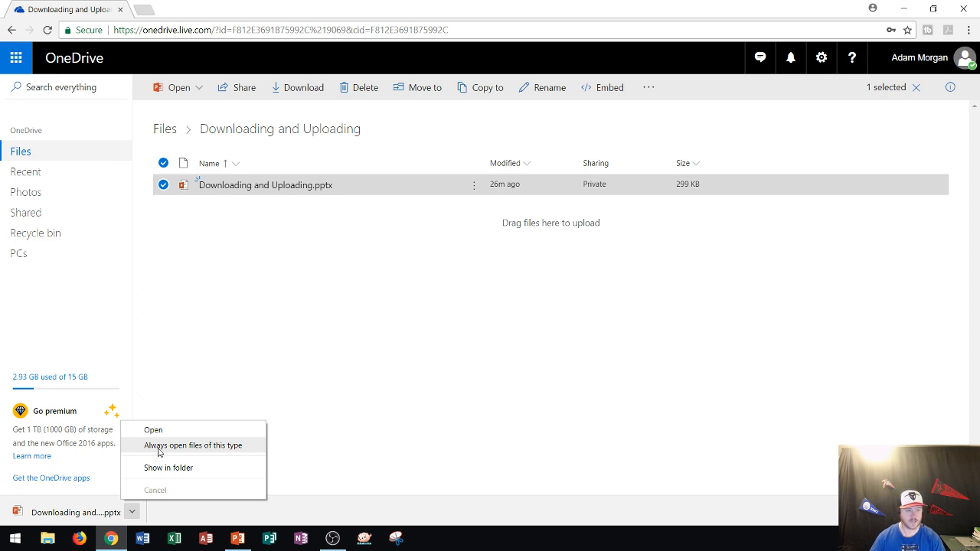
mouse_move(162, 471)
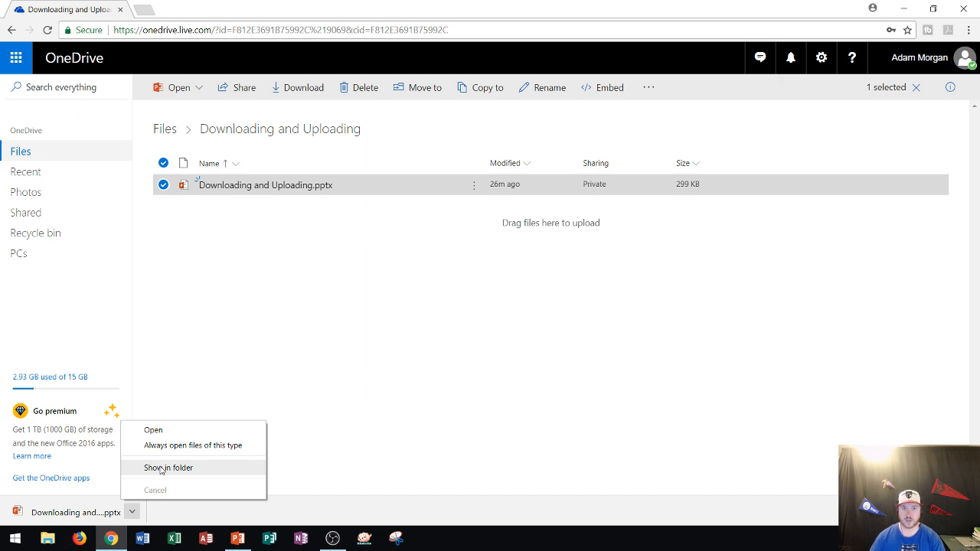
click(169, 467)
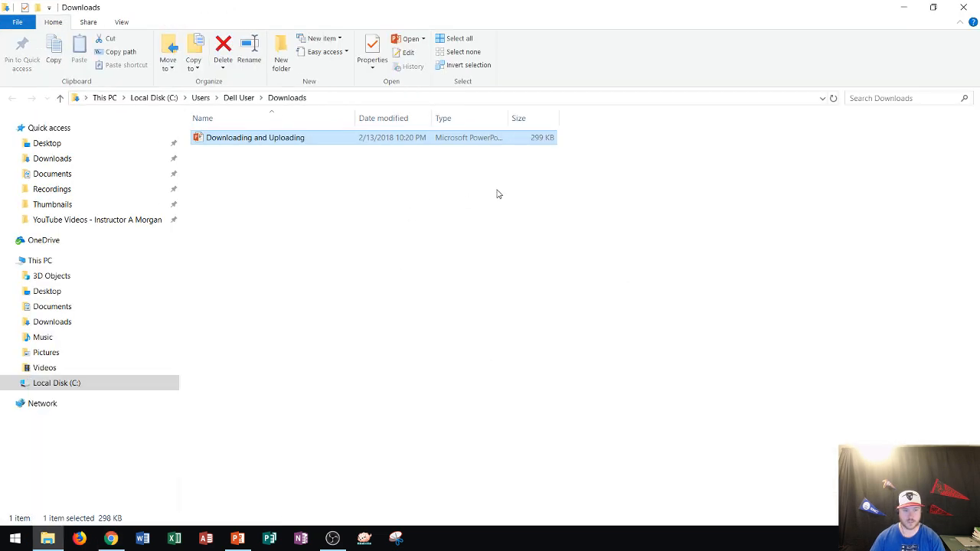
mouse_move(237, 351)
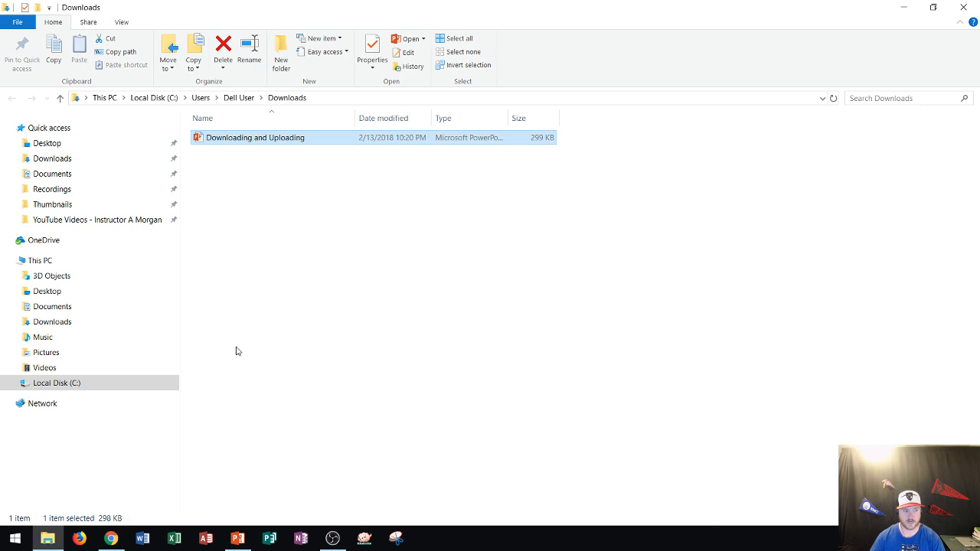